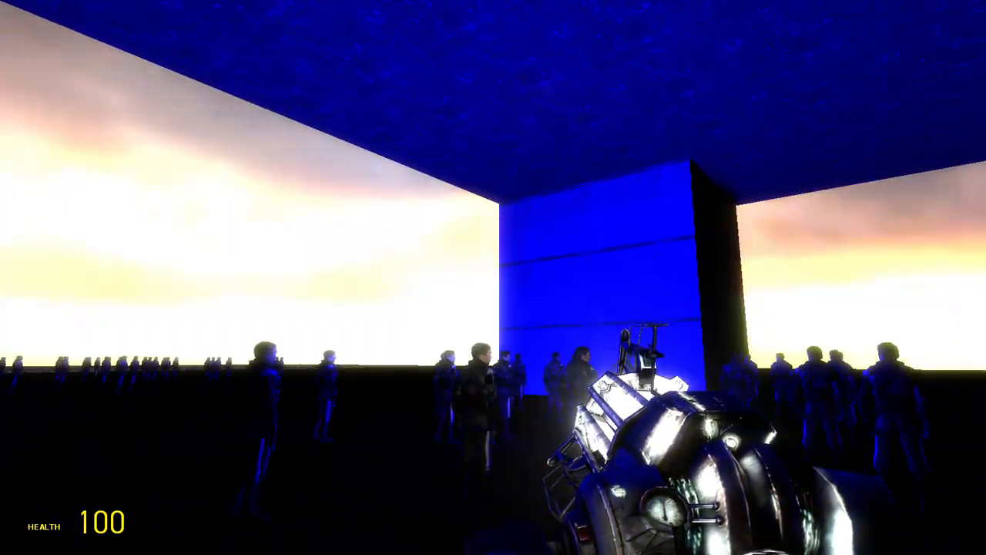
{"action": "mouse_move", "coordinate": [493, 278]}
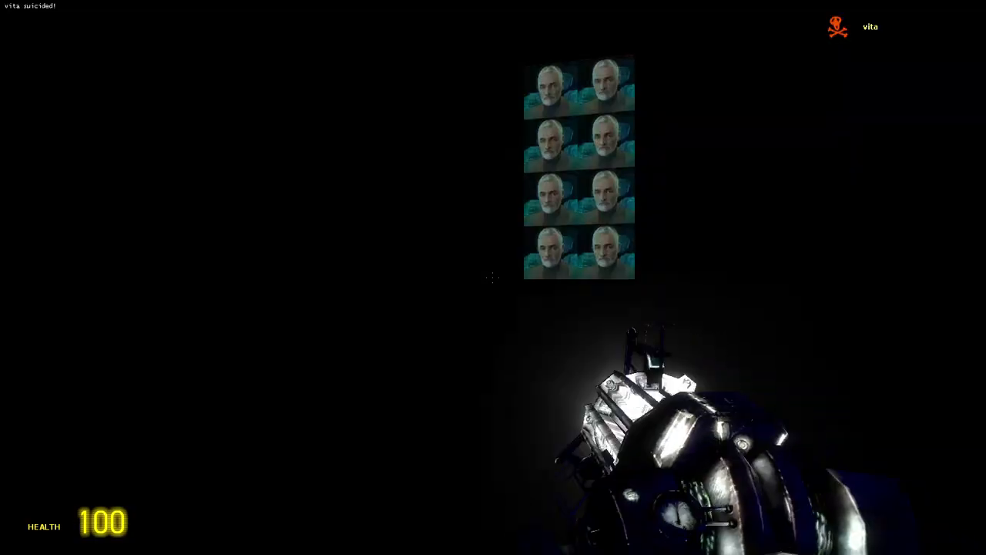
{"action": "mouse_move", "coordinate": [493, 277]}
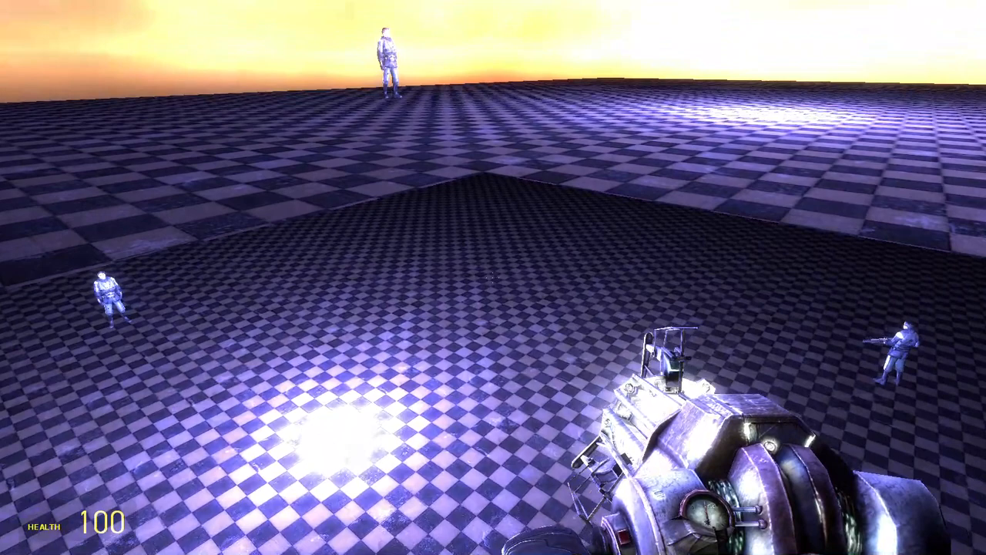
Carry the gravity gun past the soldiers and the chest of drawers onto the checkerboard plain
{"action": "key", "text": "q"}
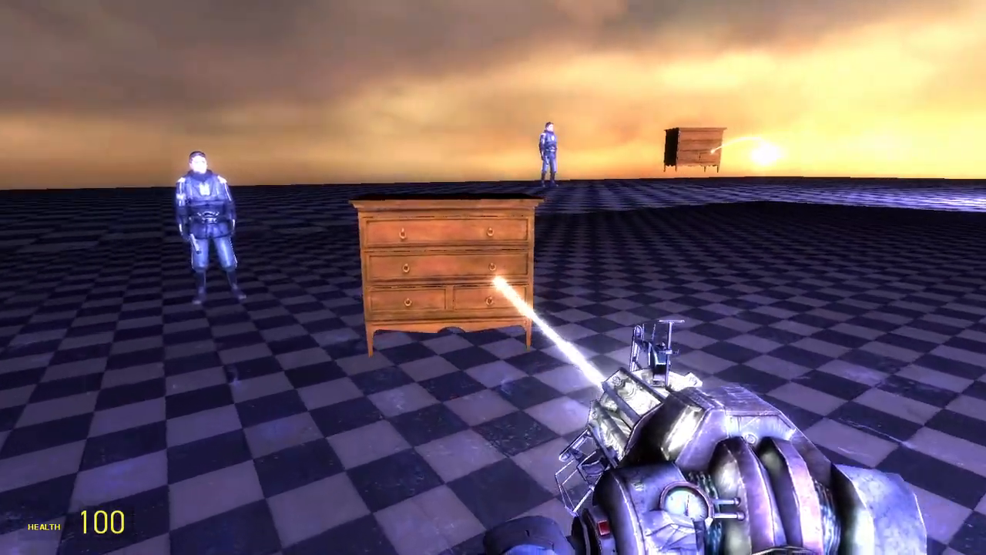
{"action": "key", "text": "q"}
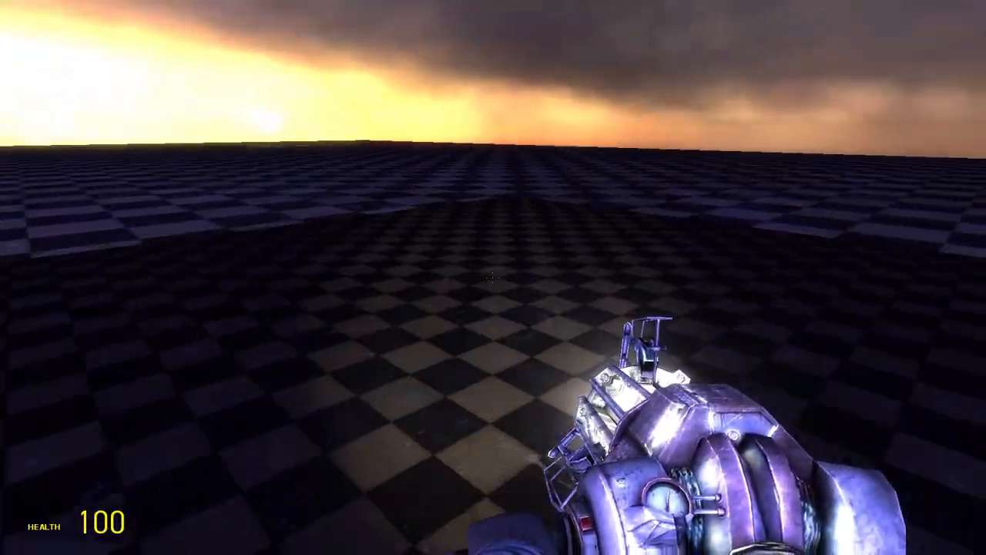
{"action": "mouse_move", "coordinate": [493, 277]}
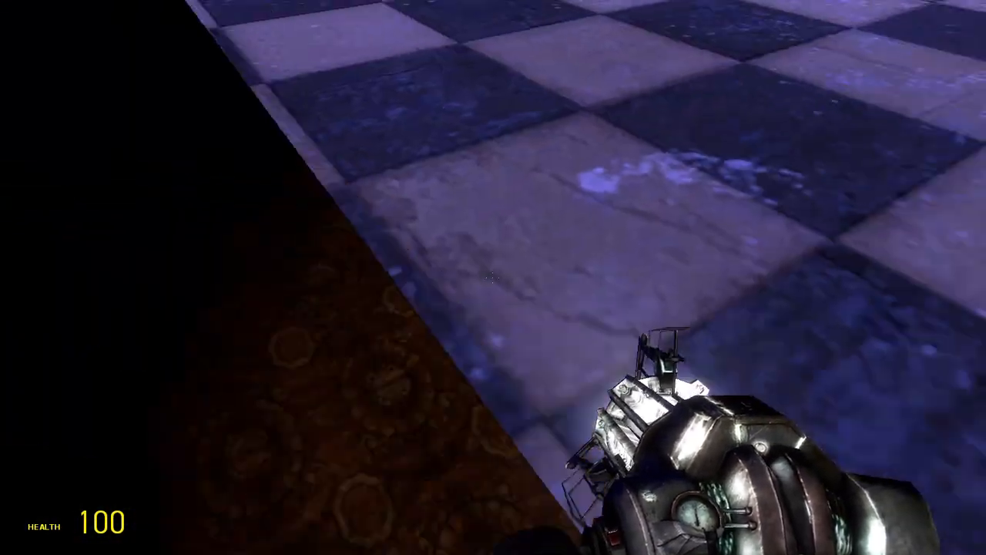
{"action": "mouse_move", "coordinate": [494, 277]}
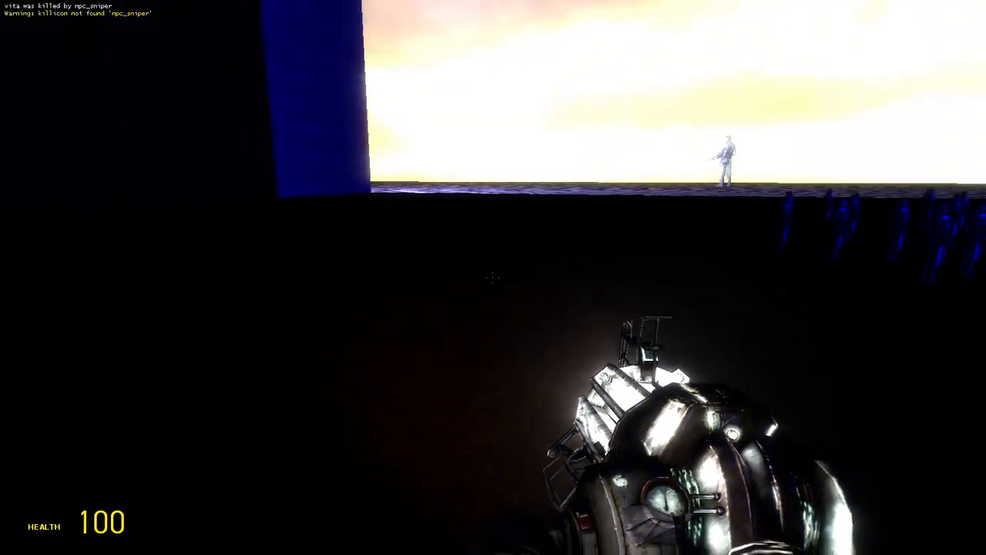
{"action": "mouse_move", "coordinate": [493, 278]}
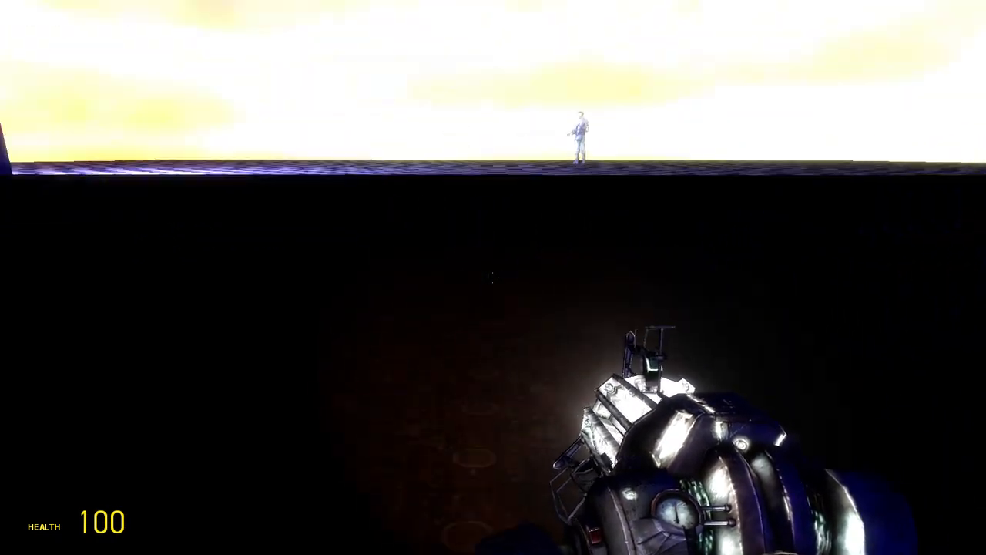